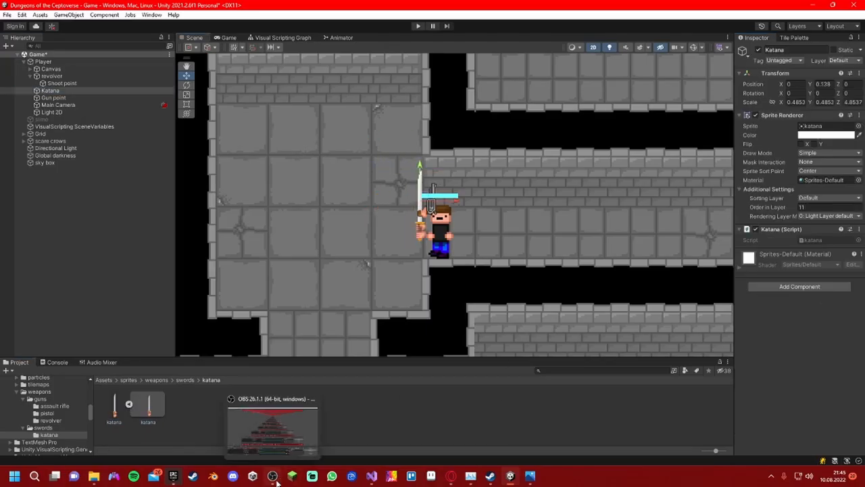
# - Inspect the Katana object's Sprite Renderer and Katana script components
pyautogui.click(173, 476)
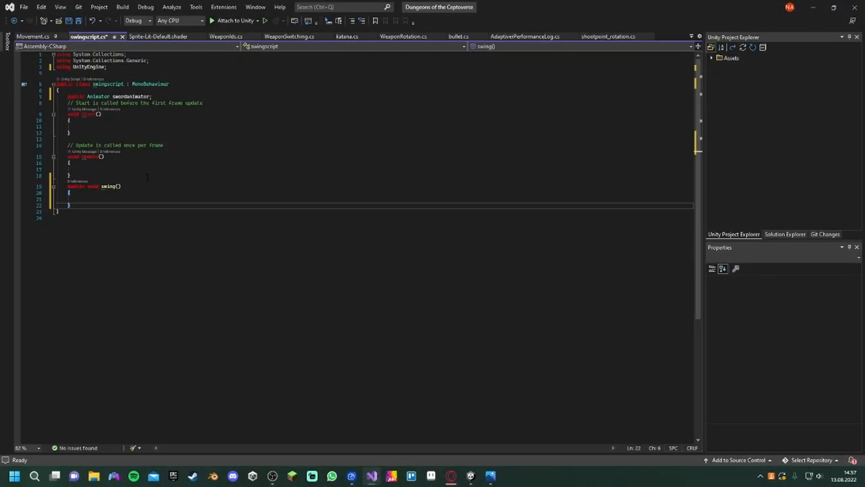
# - Add the condition Input.GetButtonDown("Fire1") && dashing == false in Update
pyautogui.write('input.GetButtonDown("Fire1")&&)')
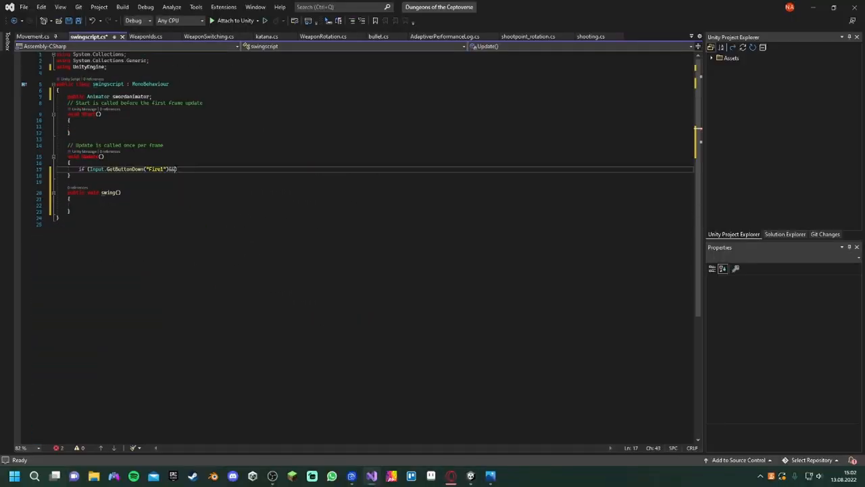
pyautogui.write('&& dashing == false')
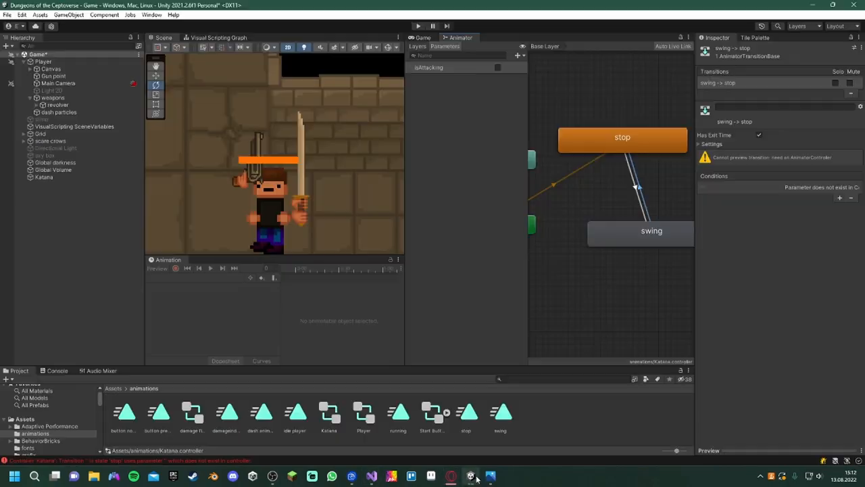
# - Review the swing→stop transition and add a Transform Rotation property to the katana's clip
pyautogui.click(471, 476)
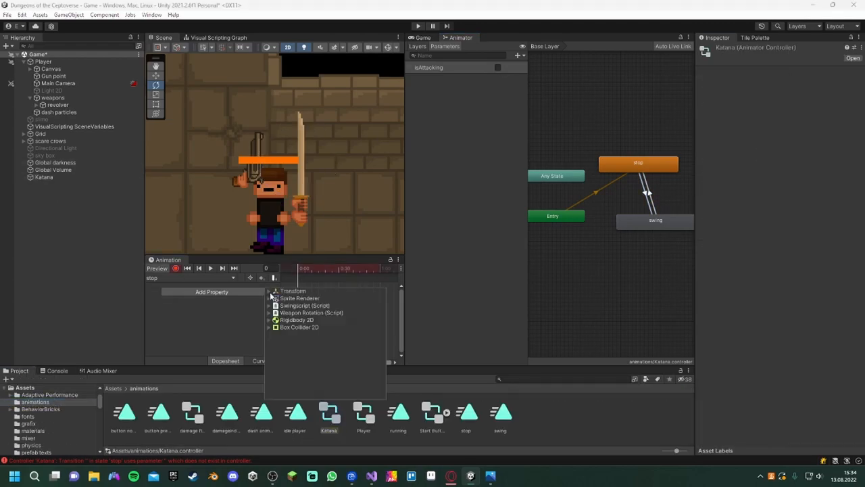
pyautogui.click(418, 26)
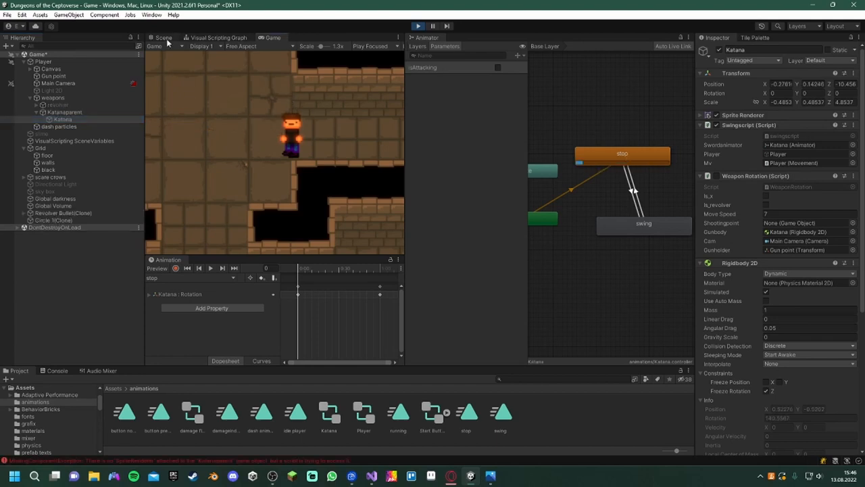
# - Dock the Scene view beside the running Game view to watch the katana swing
pyautogui.click(162, 38)
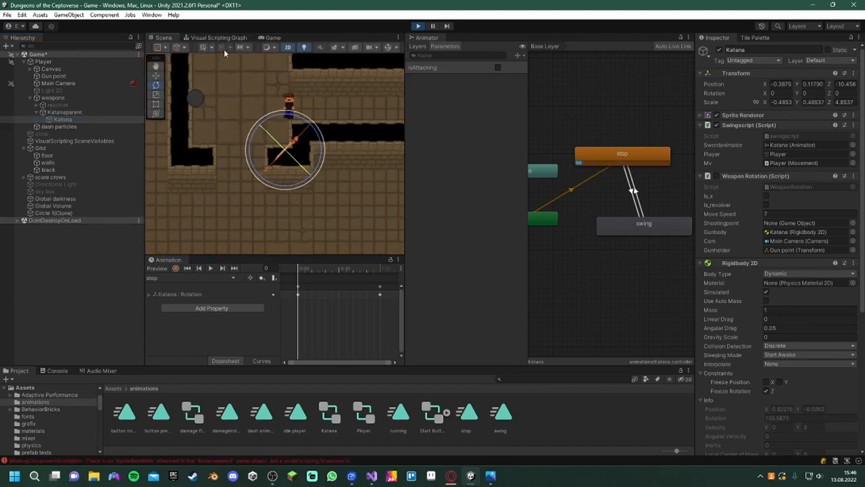
pyautogui.click(273, 38)
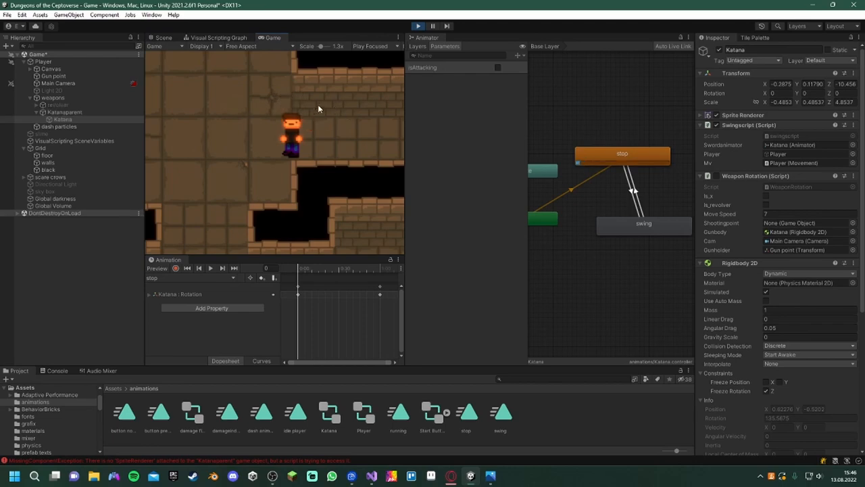
pyautogui.click(162, 37)
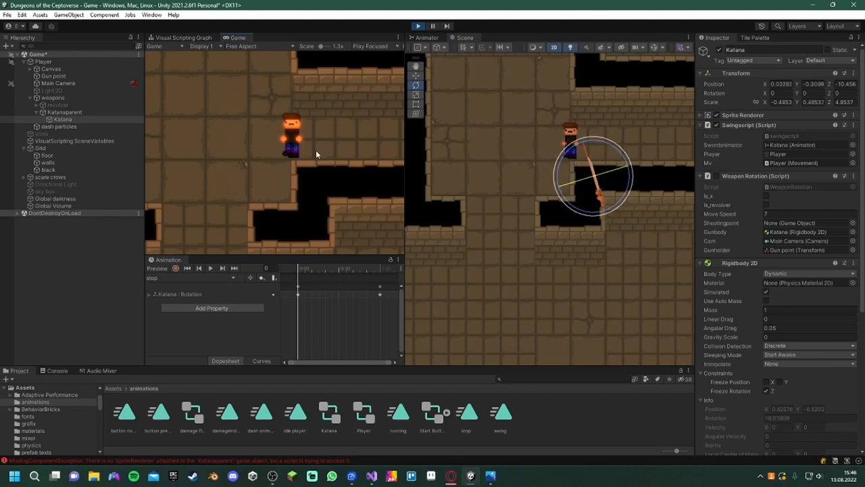
pyautogui.click(65, 197)
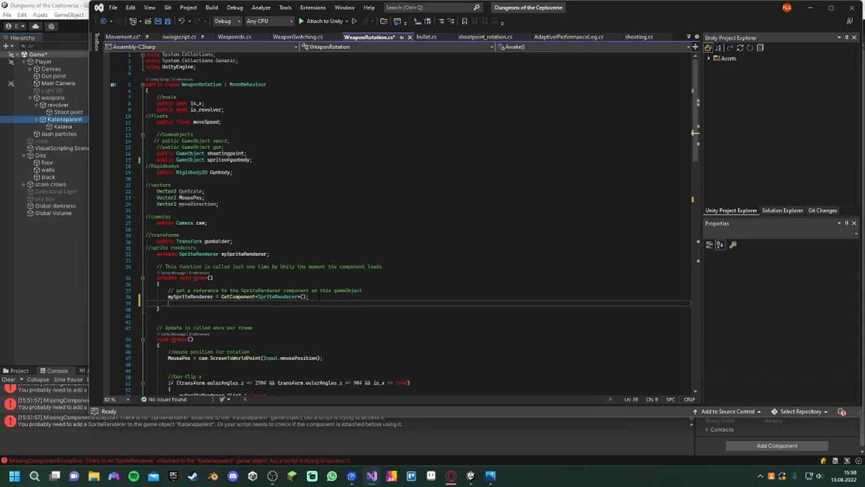
# - Add an Attack() method in swingscript that sets swordanimator isAttacking to true
pyautogui.click(178, 36)
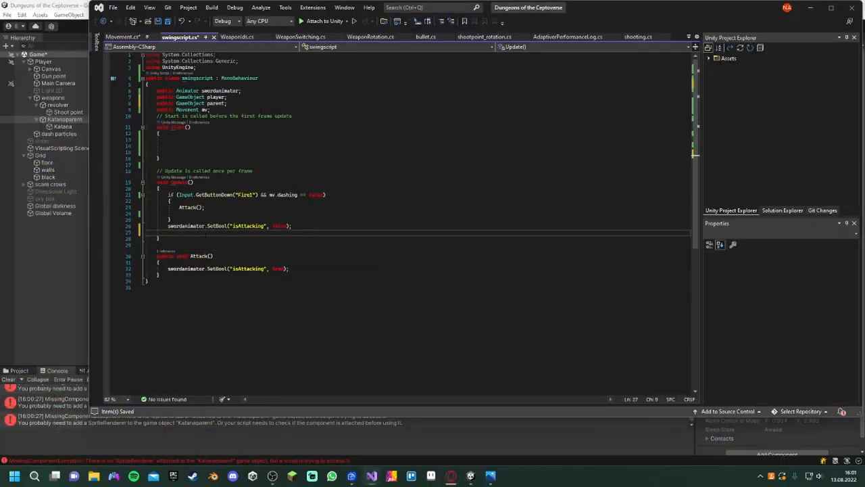
pyautogui.click(368, 37)
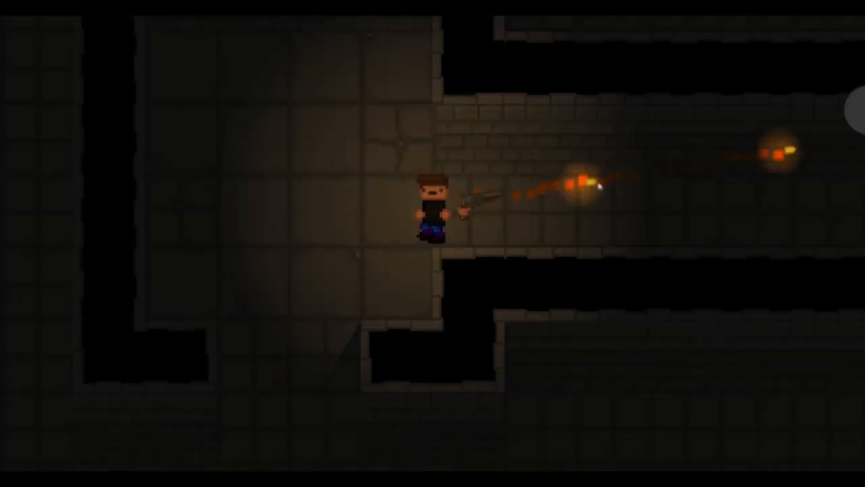
# - Fire the revolver down the darkened corridor to test lighting and shooting
pyautogui.click(433, 25)
pyautogui.write('if (Input.Get)')
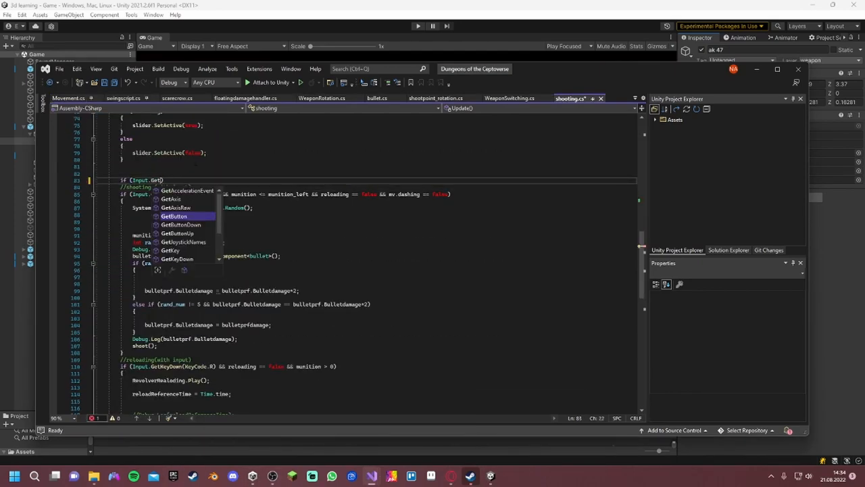
# - Complete the Fire1 GetButtonDown check and declare public bool is_shooting in shooting.cs
pyautogui.click(181, 225)
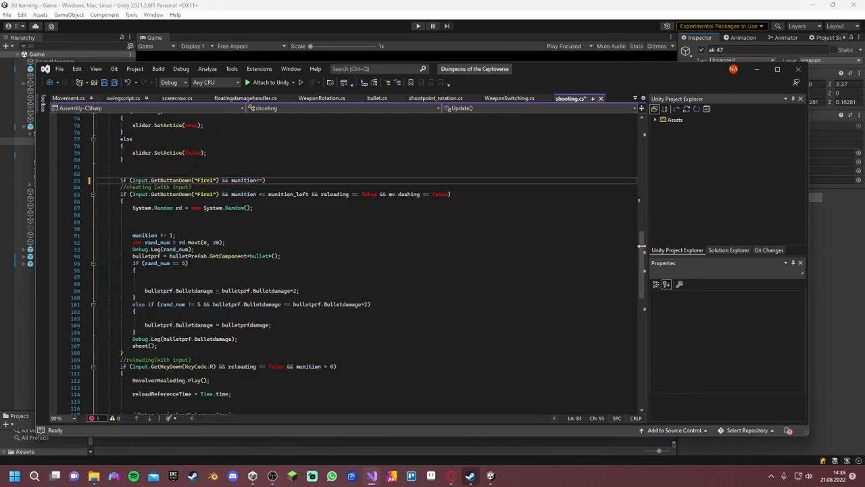
pyautogui.click(511, 99)
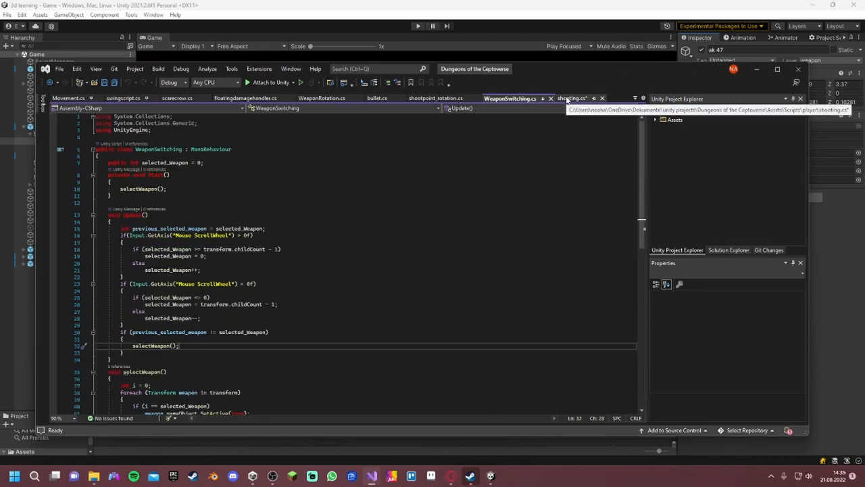
pyautogui.click(570, 97)
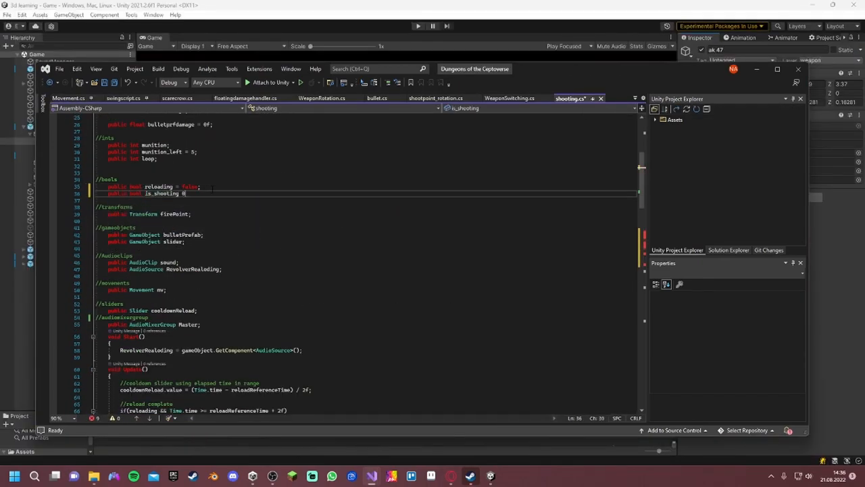